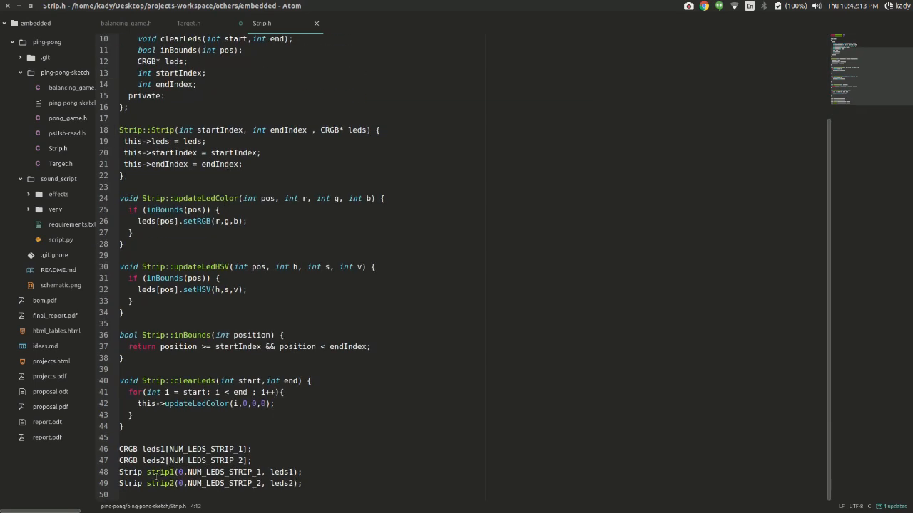
Switch to the Target.h tab and scroll to the Target class declaration at the top
double_click(160, 472)
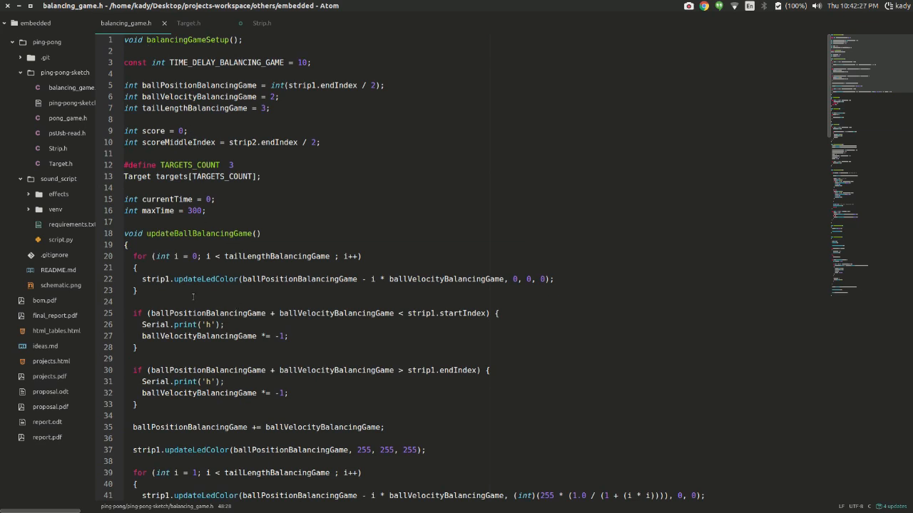
left_click(188, 23)
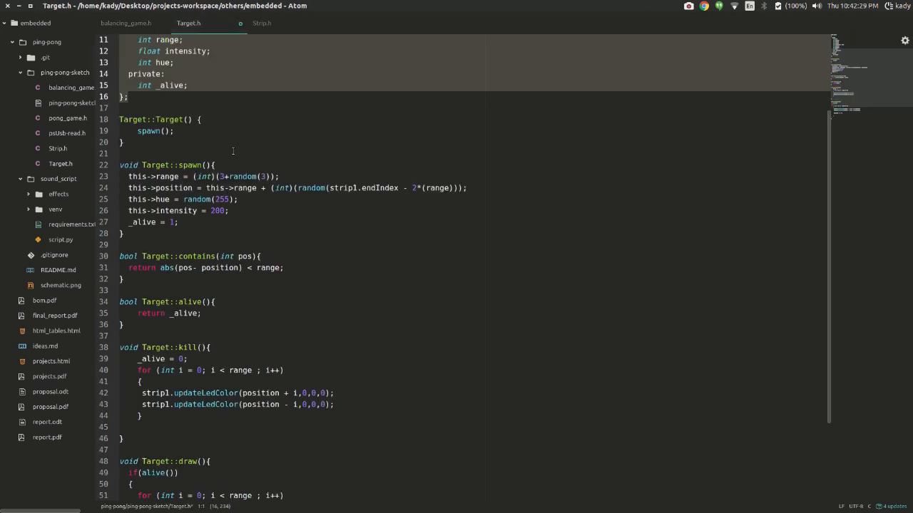
scroll("up", 3)
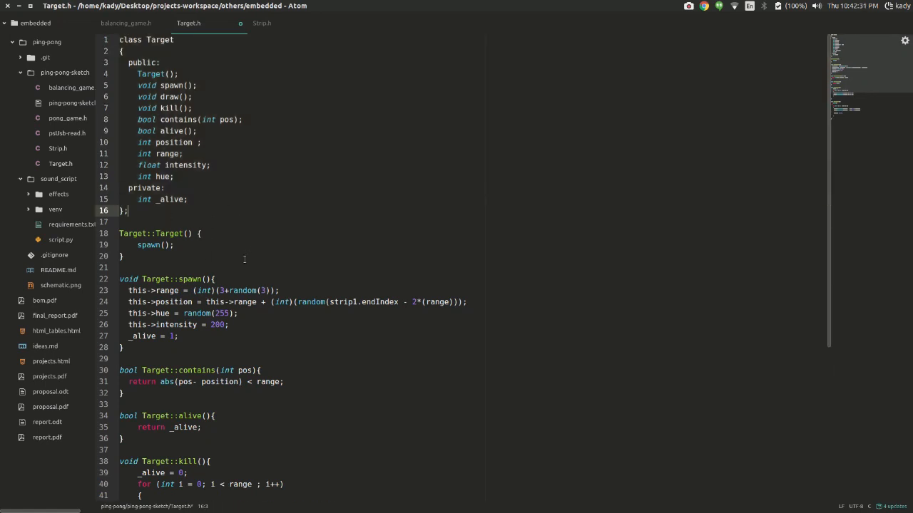